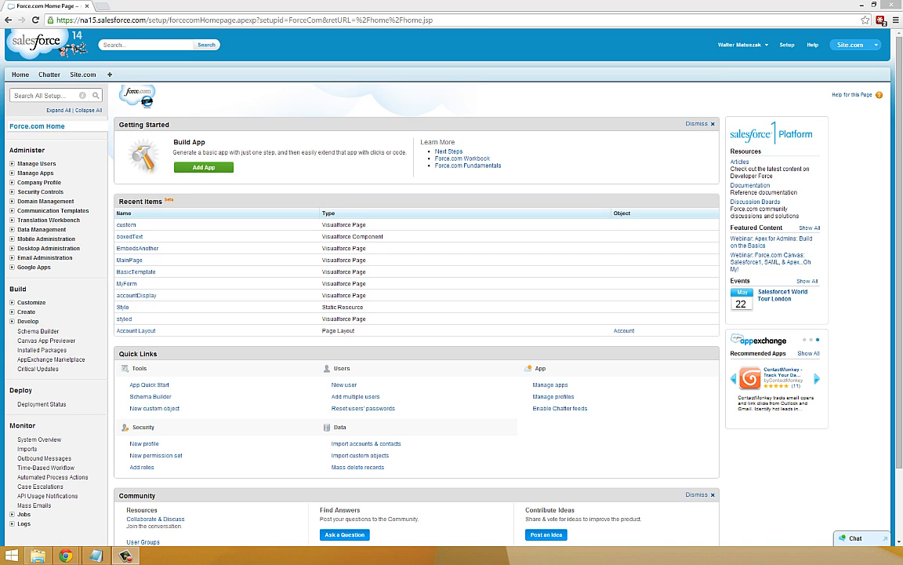
# Load /apex/Dynamic in the address bar and create the missing Dynamic Visualforce page.
pyautogui.click(818, 379)
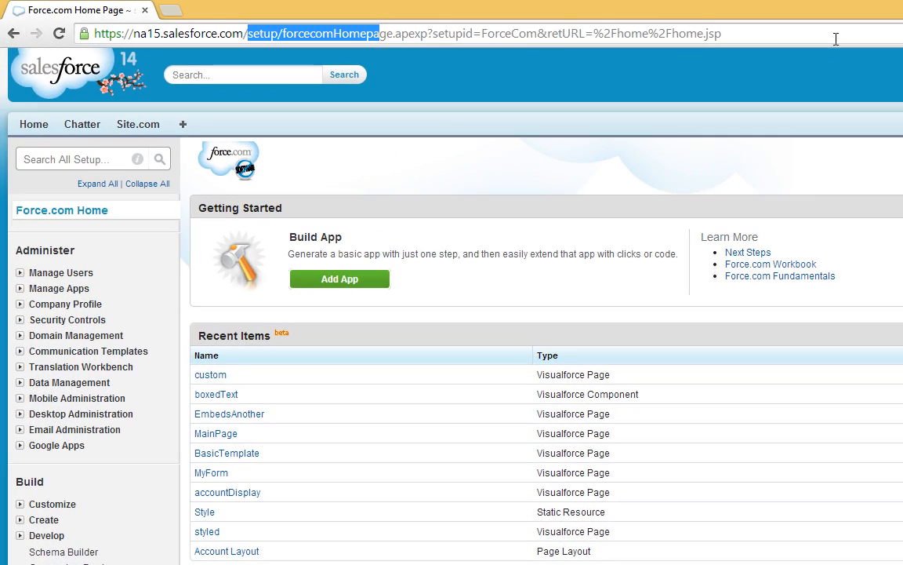
pyautogui.write('apex/styled')
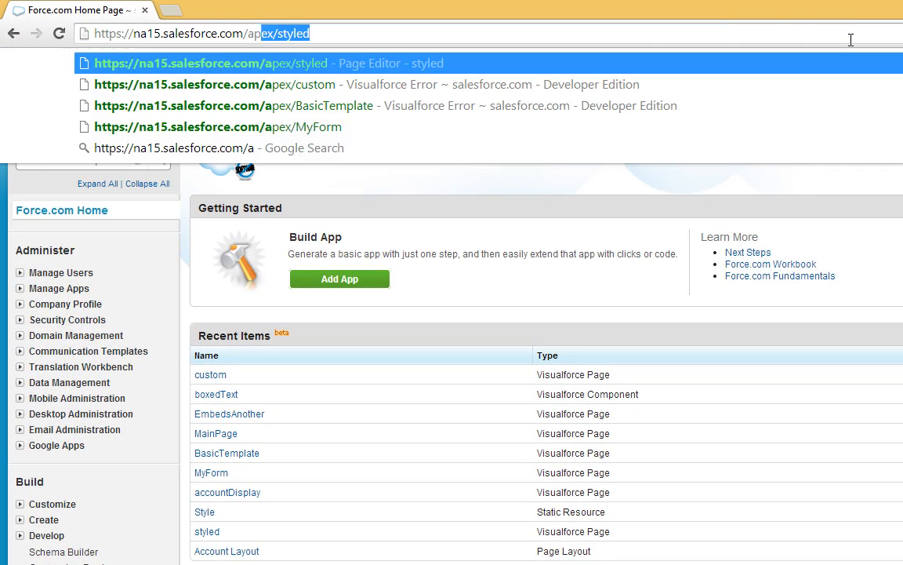
pyautogui.write('D')
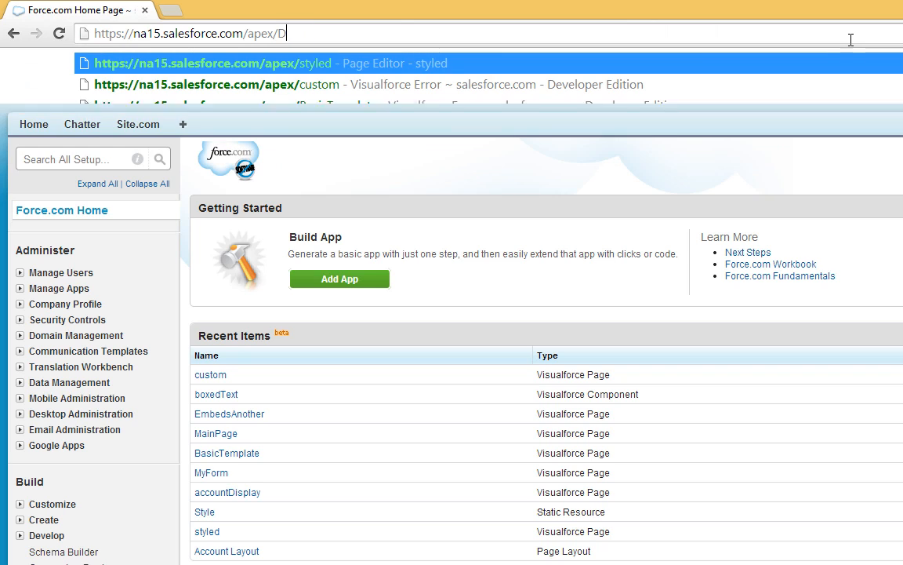
pyautogui.write('ynamic')
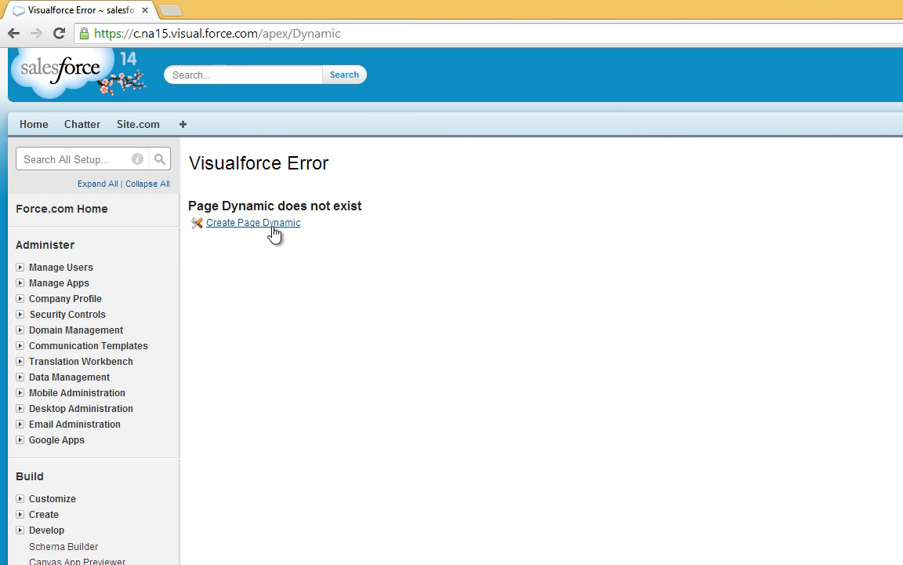
pyautogui.click(252, 221)
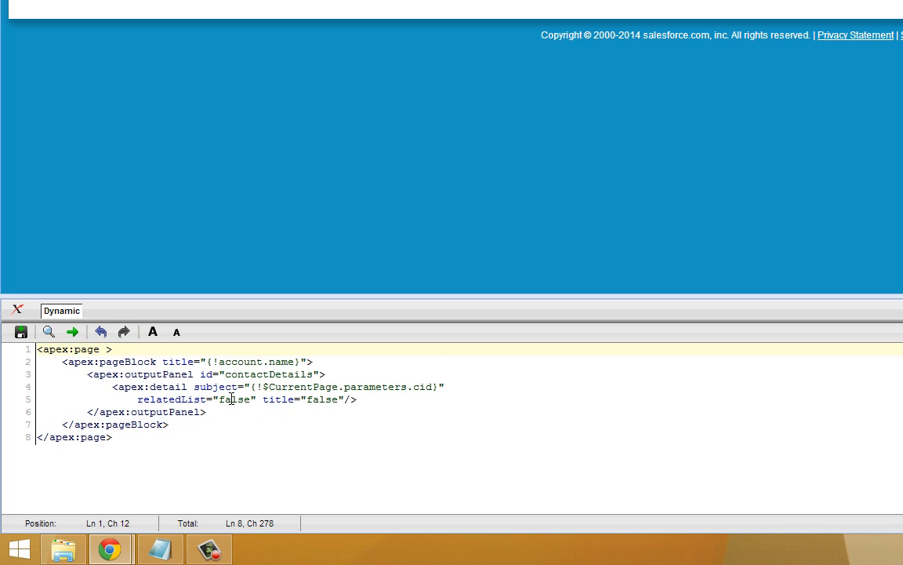
# Add standardController="Account" to apex:page and review the output panel id and detail cid parameter.
pyautogui.write('standardController=""')
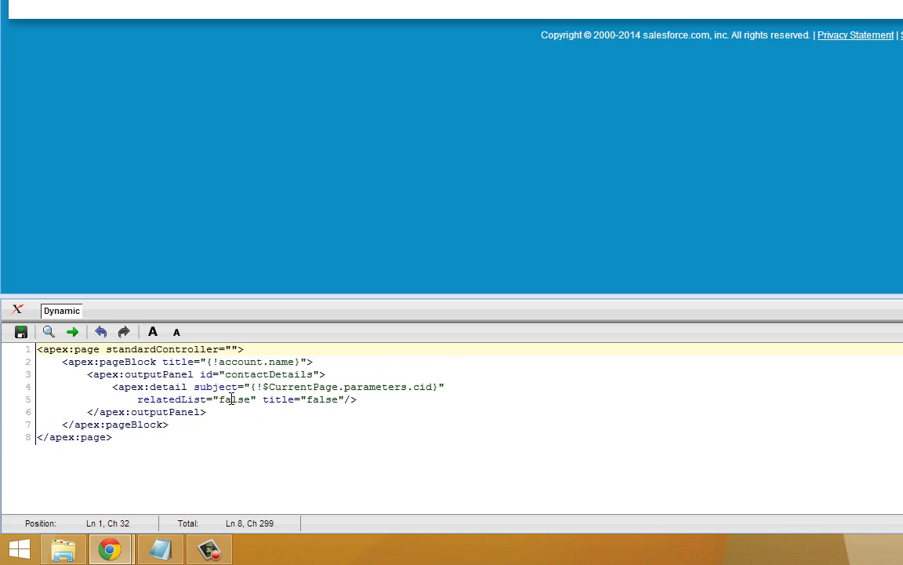
pyautogui.write('Account')
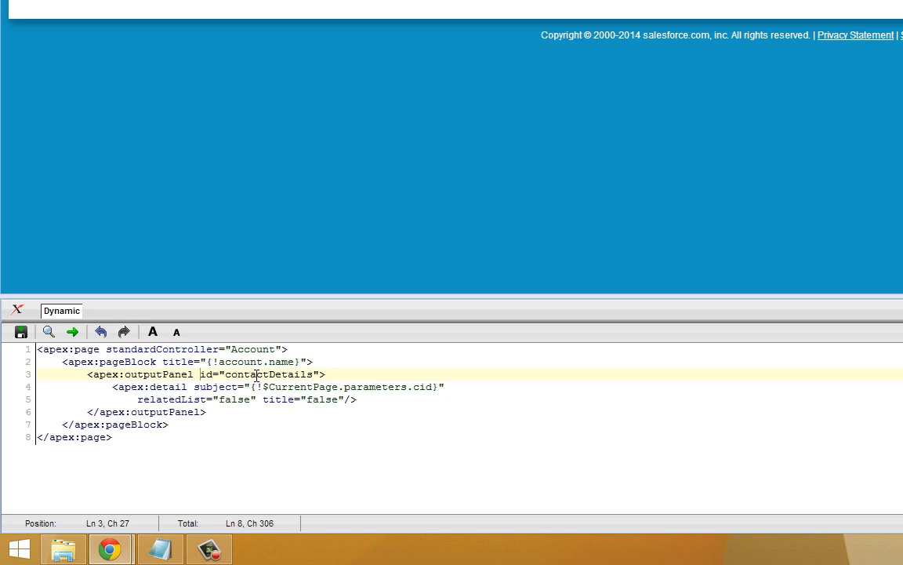
pyautogui.doubleClick(267, 374)
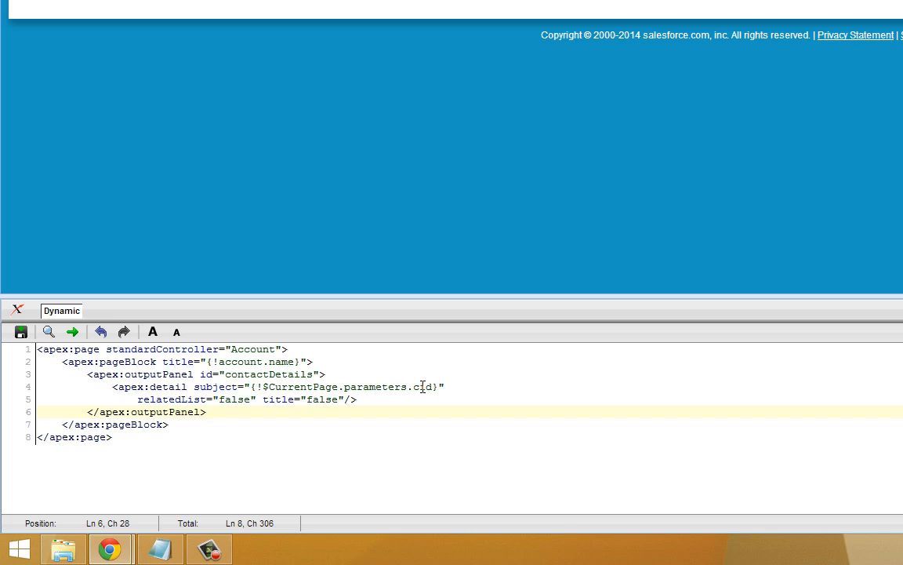
pyautogui.moveTo(304, 402)
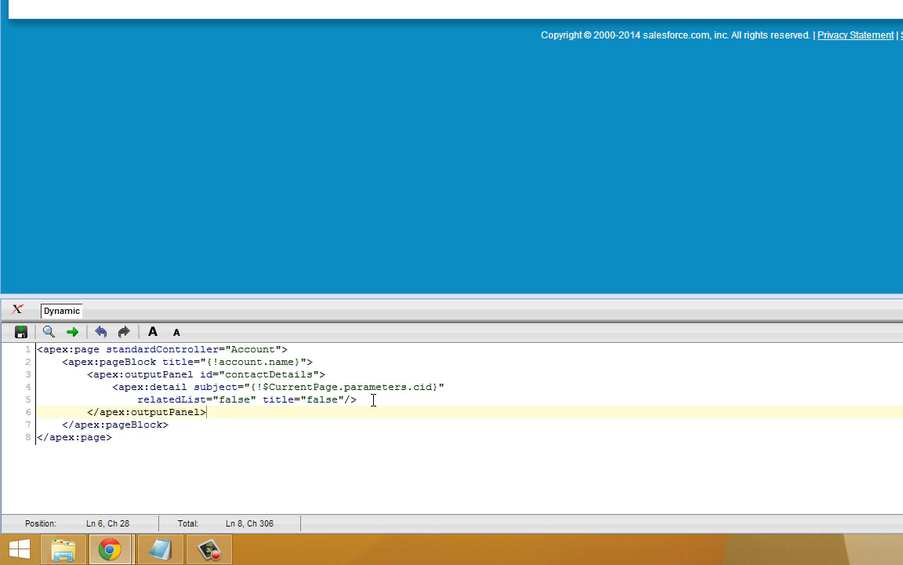
pyautogui.moveTo(135, 466)
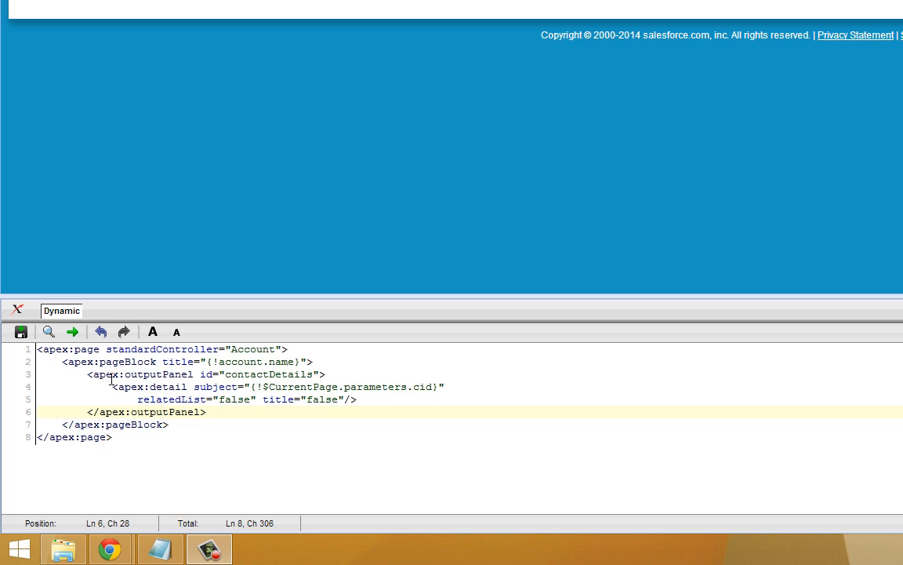
pyautogui.doubleClick(268, 374)
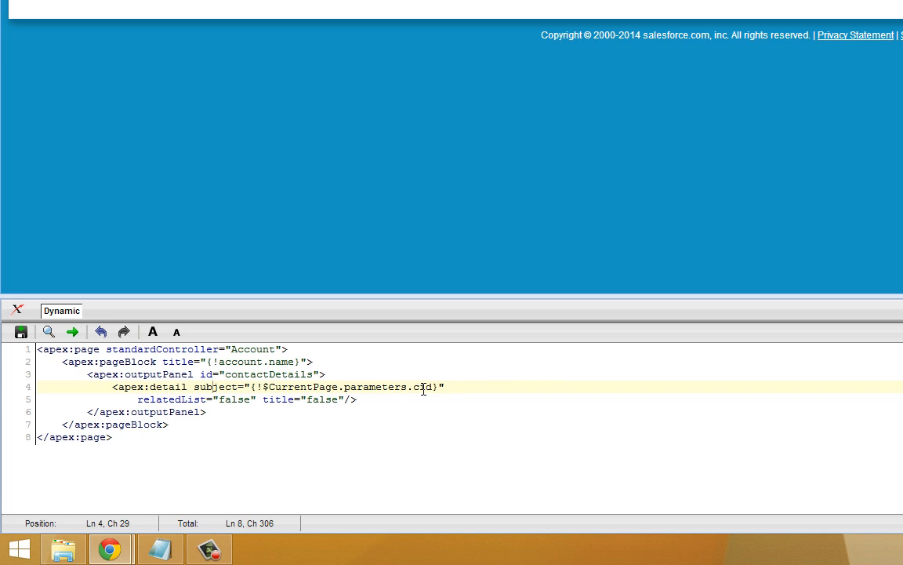
pyautogui.doubleClick(422, 386)
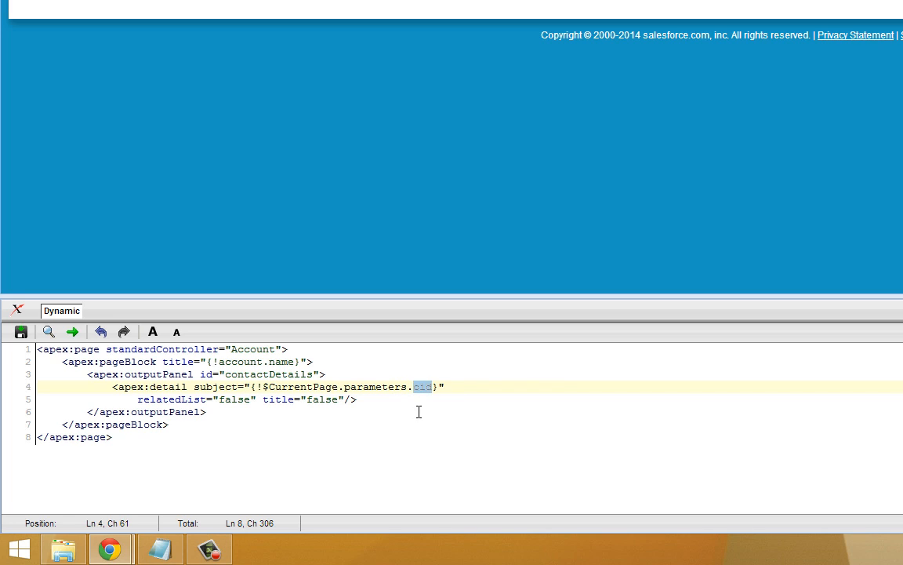
pyautogui.moveTo(371, 408)
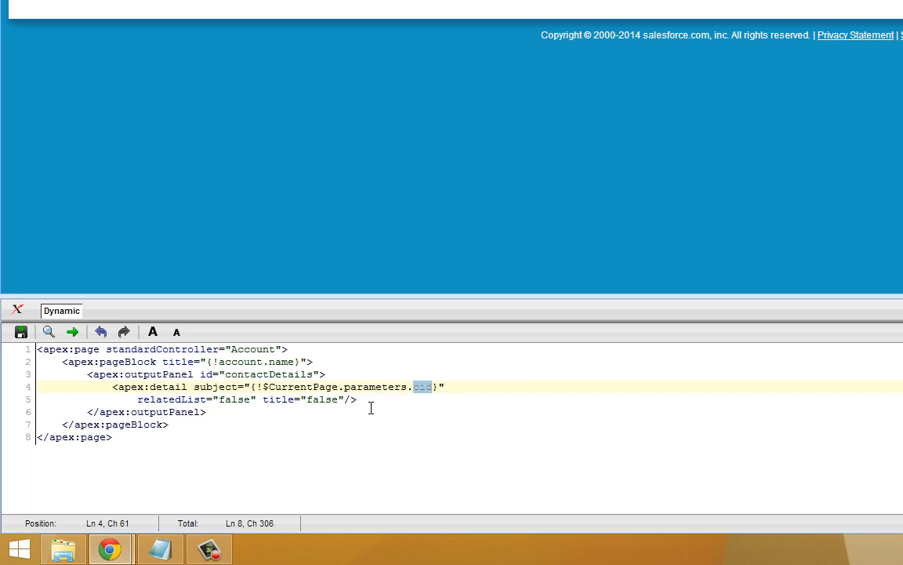
pyautogui.moveTo(269, 408)
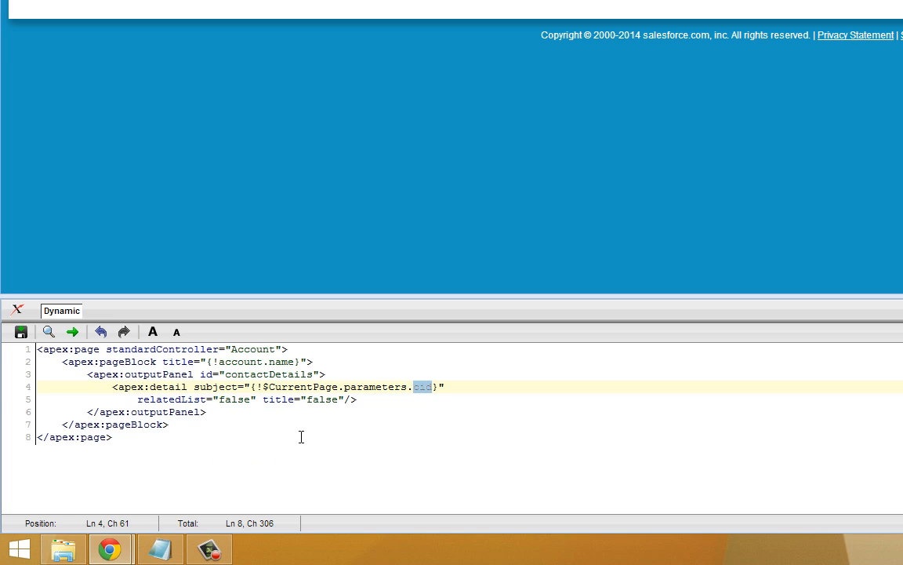
pyautogui.moveTo(312, 418)
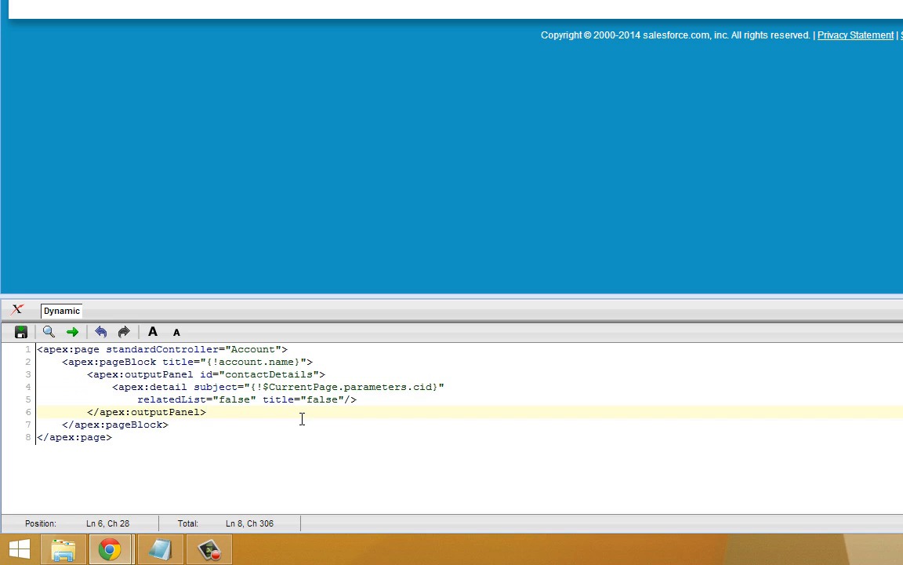
pyautogui.moveTo(307, 422)
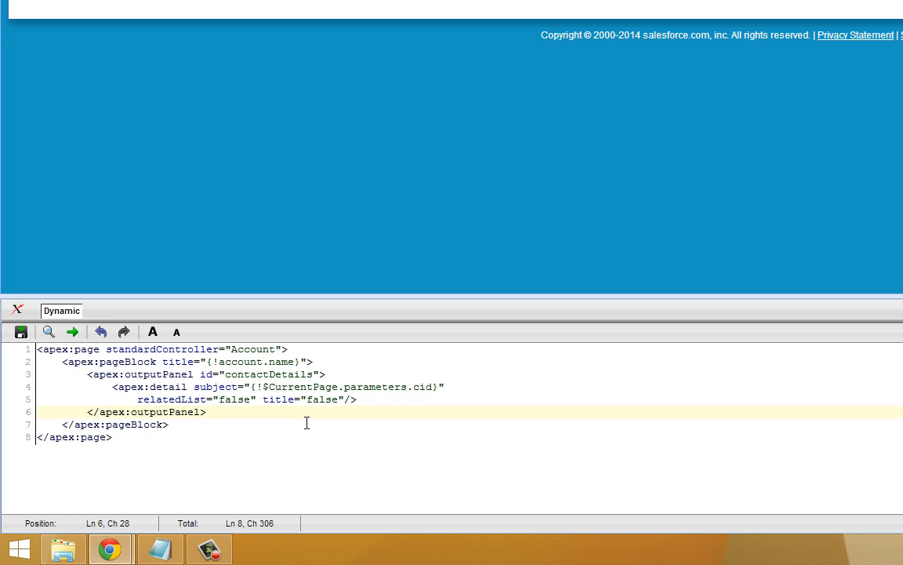
pyautogui.moveTo(191, 429)
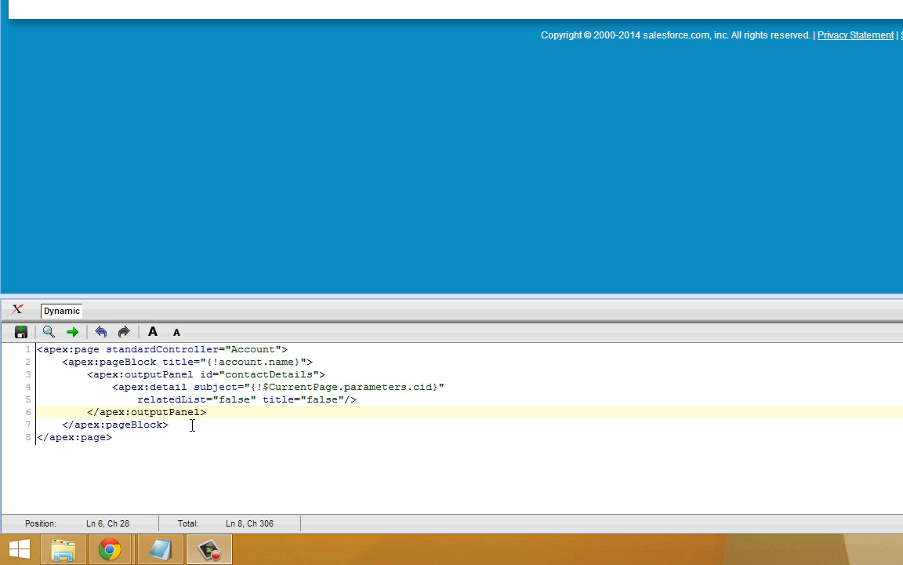
pyautogui.click(318, 424)
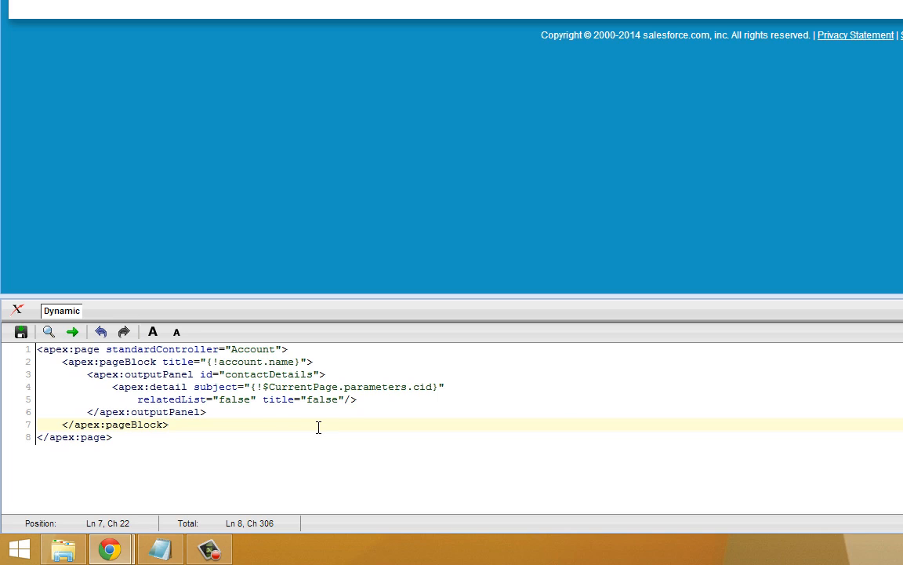
# Place the insertion point on a new line after the closing page block.
pyautogui.click(168, 424)
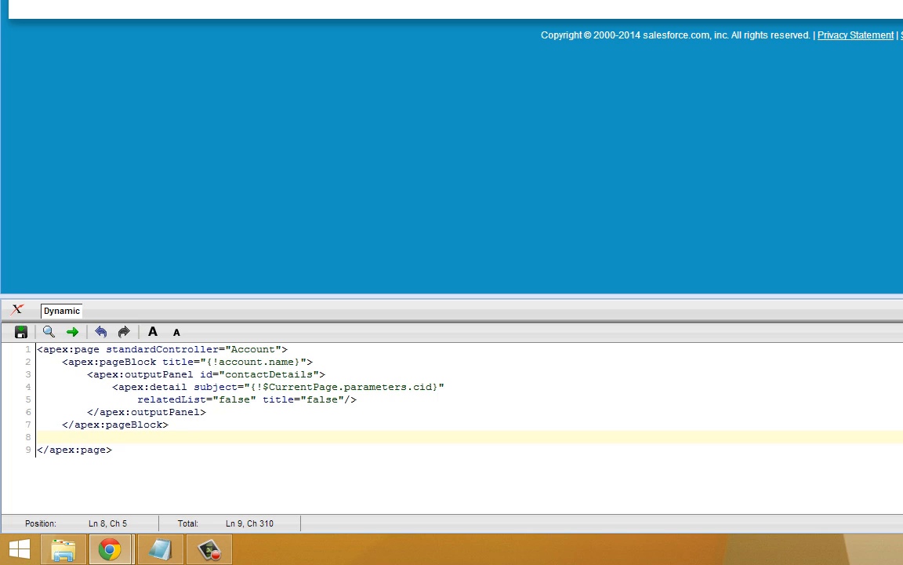
pyautogui.moveTo(55, 388)
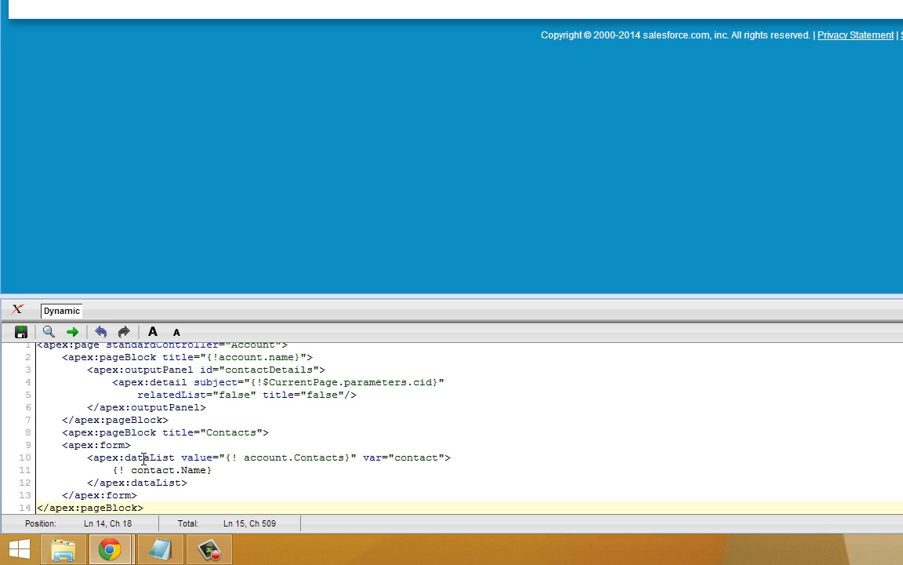
pyautogui.moveTo(234, 457)
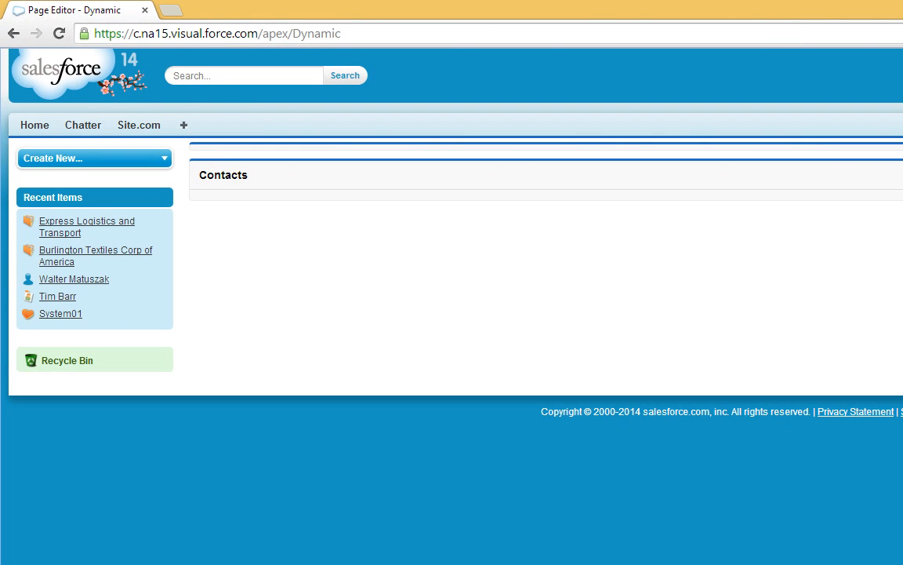
pyautogui.moveTo(149, 129)
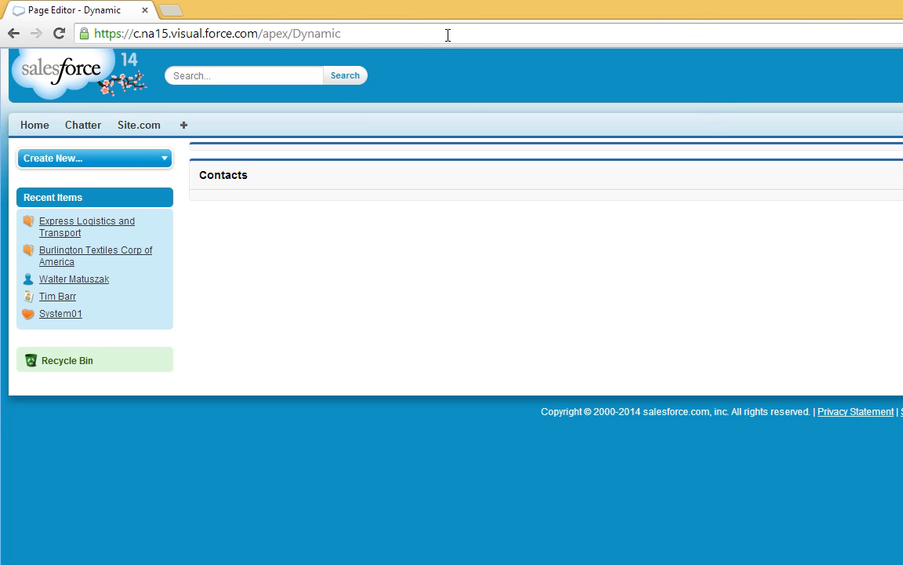
pyautogui.click(215, 33)
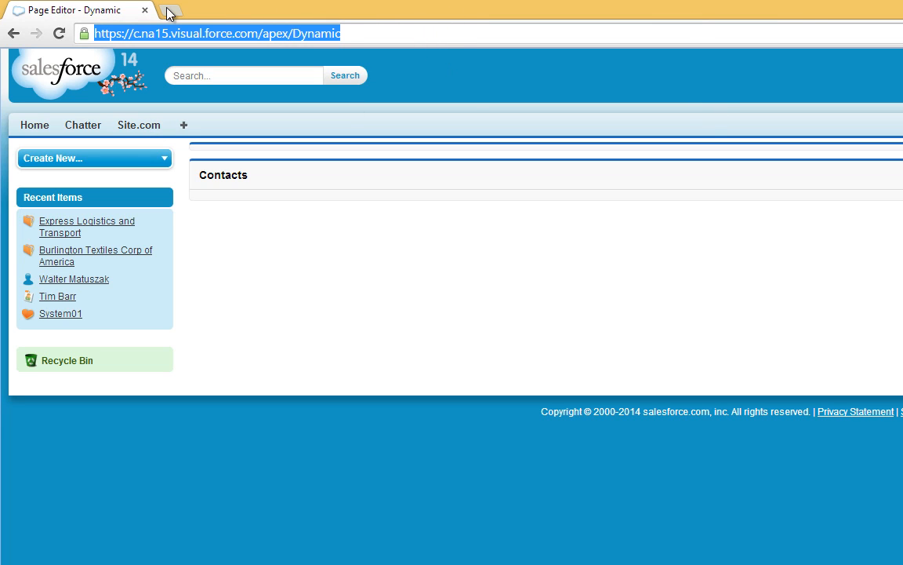
pyautogui.click(172, 10)
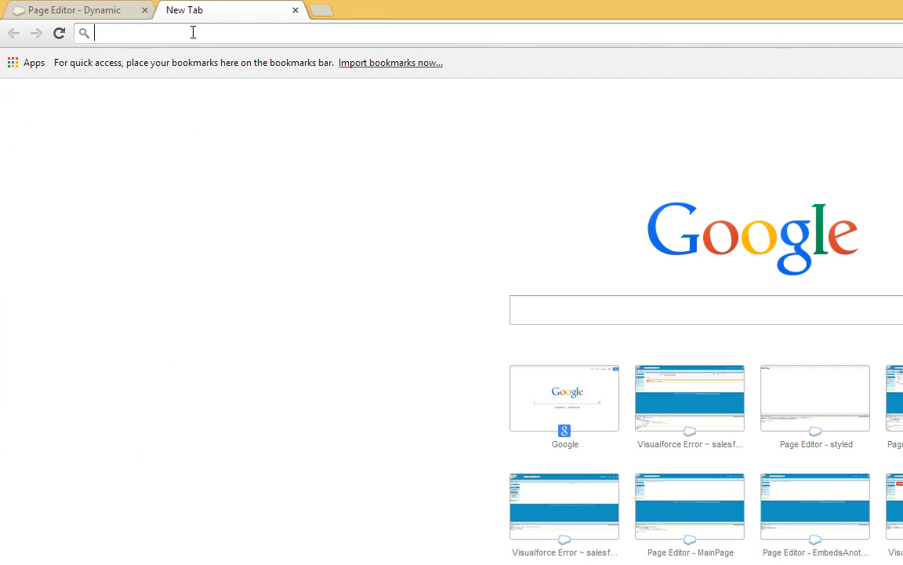
pyautogui.write('https://c.na15.visual.force.com/apex/Dynamic')
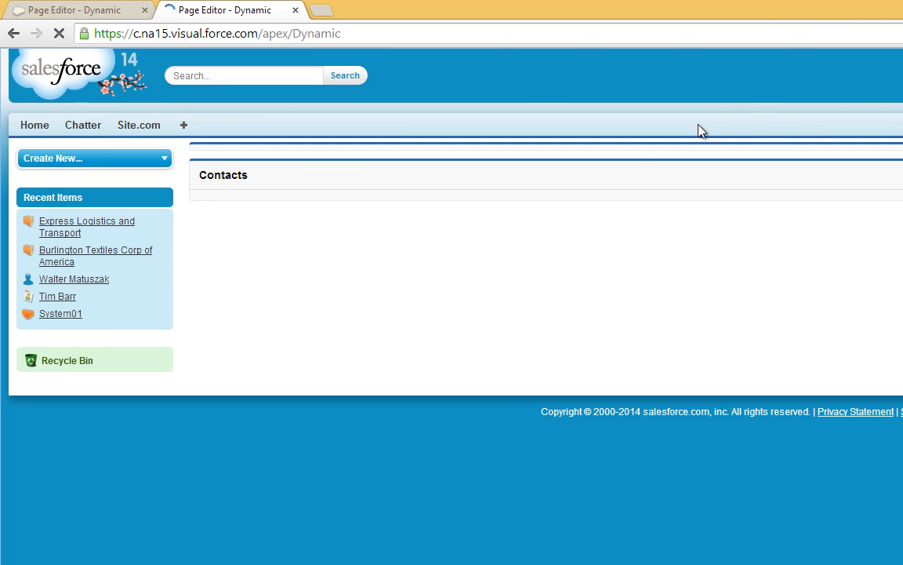
# Copy the Express Logistics and Transport account id and append ?id=<id> to the Dynamic URL.
pyautogui.click(34, 125)
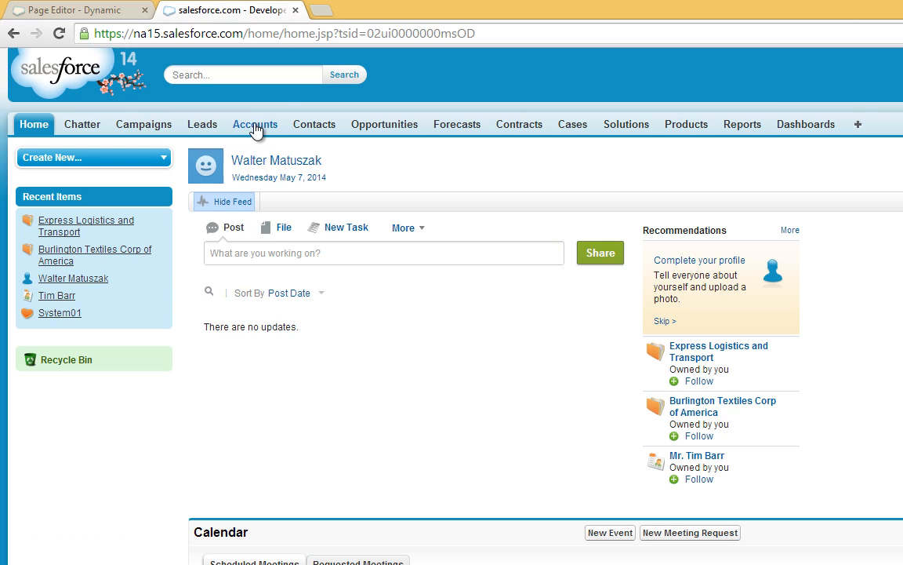
pyautogui.click(255, 124)
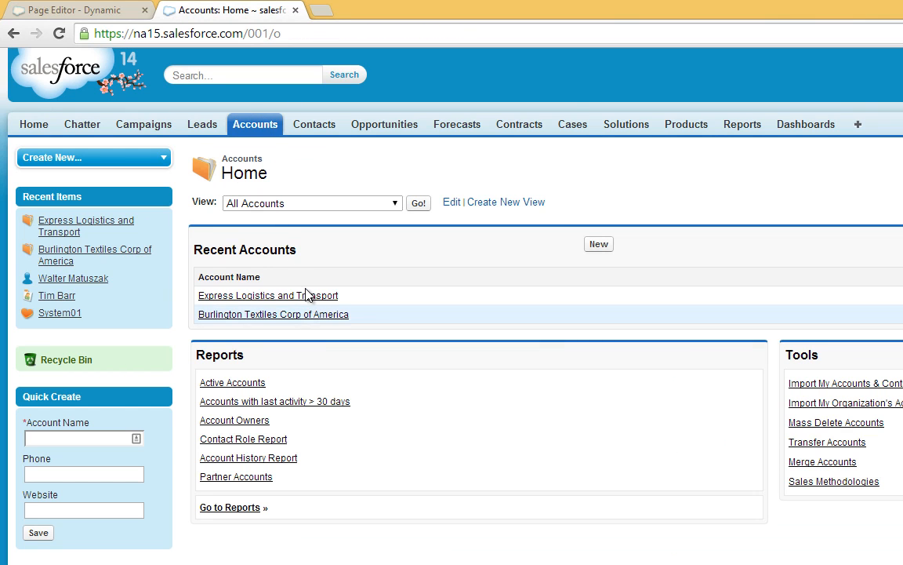
pyautogui.click(267, 294)
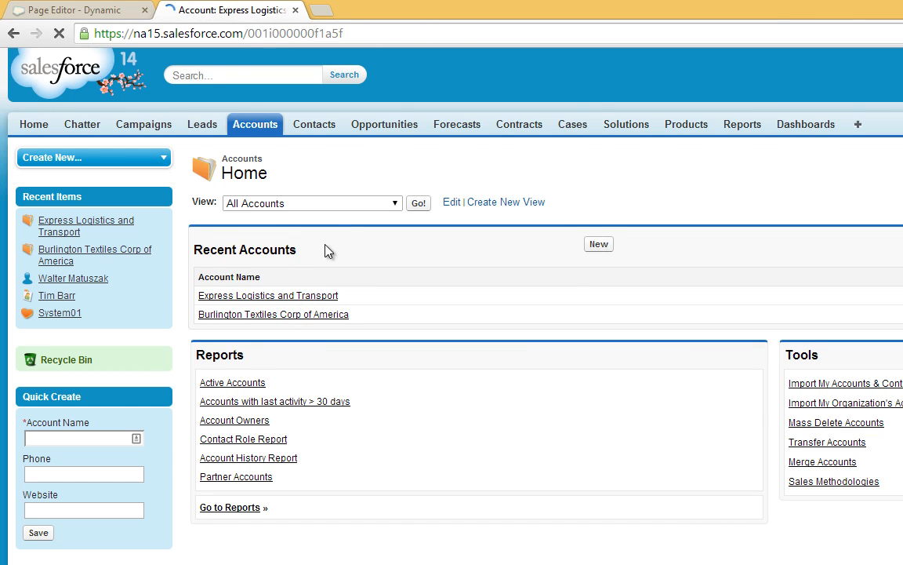
pyautogui.click(268, 295)
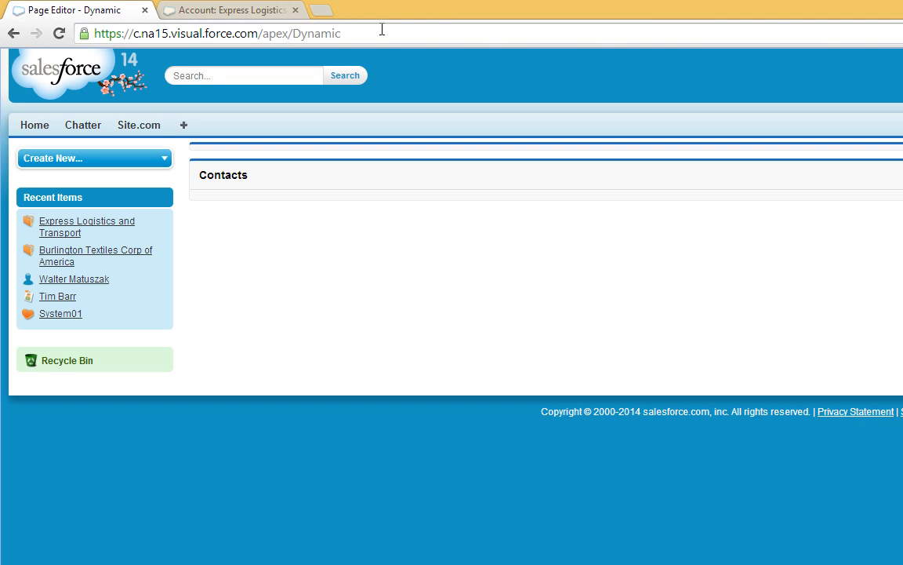
pyautogui.write('?id=001i000000f1a5f')
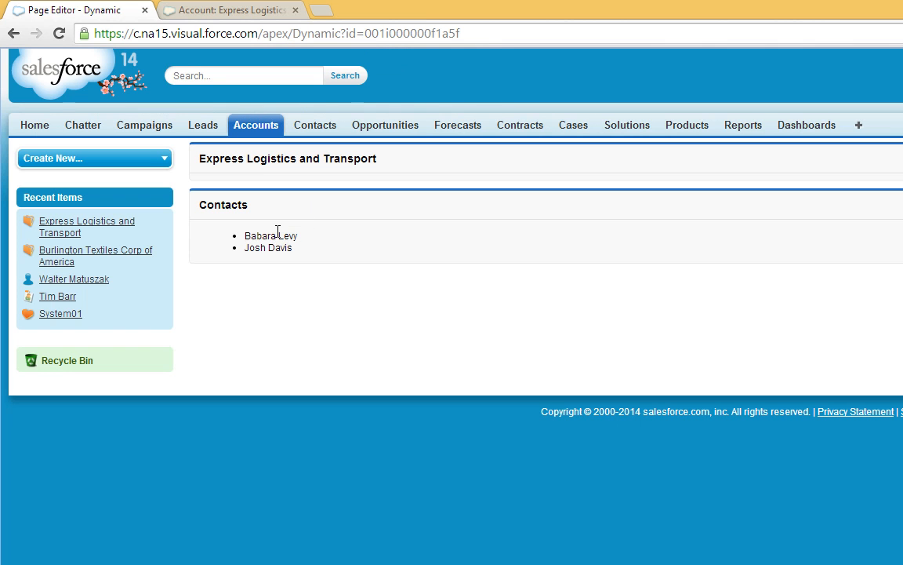
pyautogui.moveTo(421, 160)
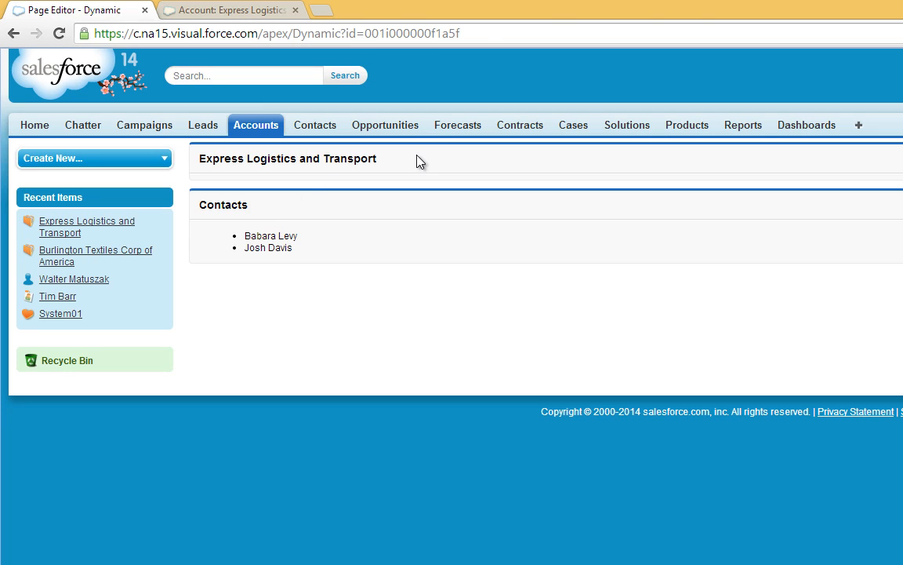
pyautogui.moveTo(394, 188)
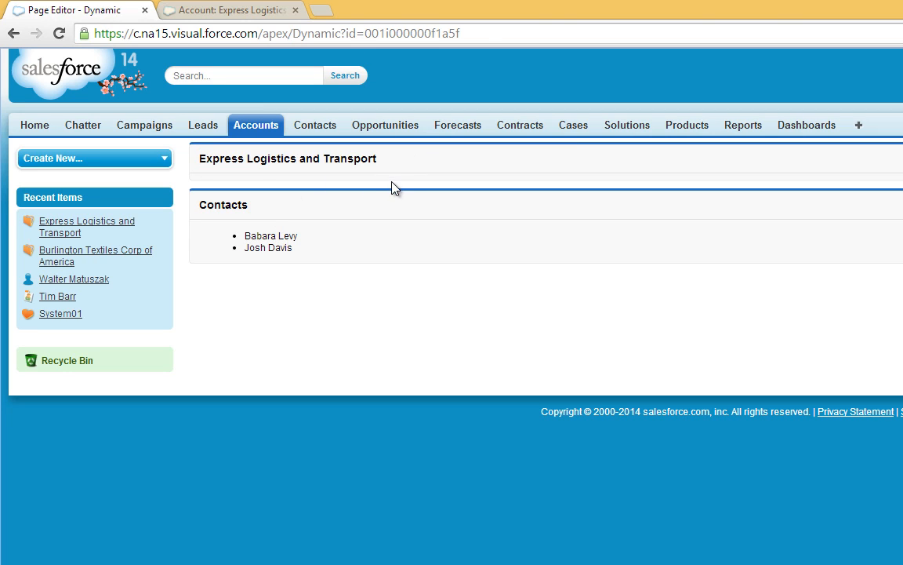
pyautogui.click(456, 32)
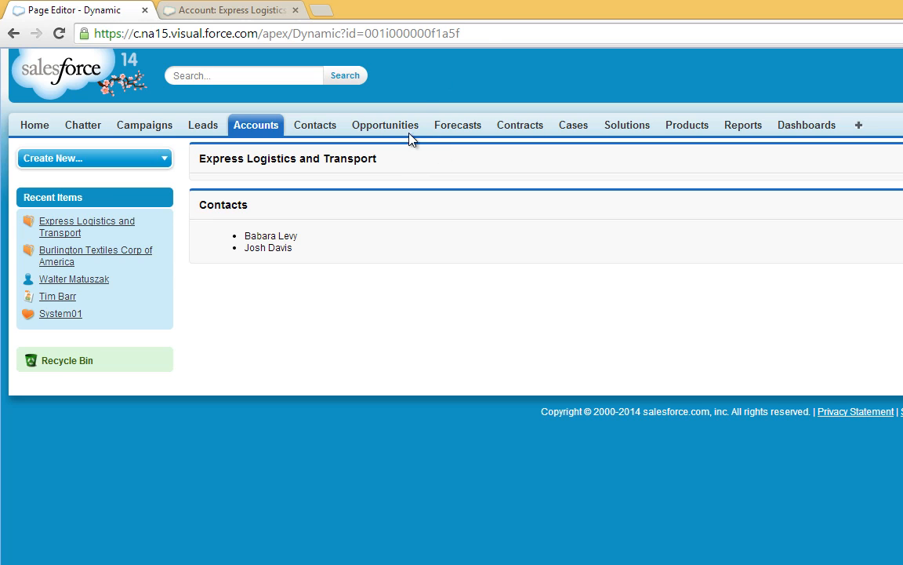
pyautogui.moveTo(270, 204)
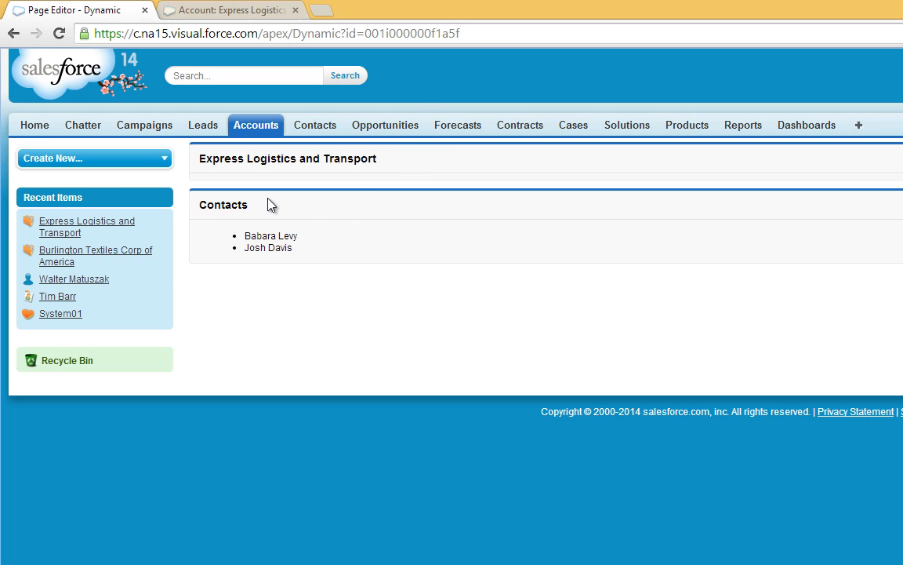
pyautogui.moveTo(324, 252)
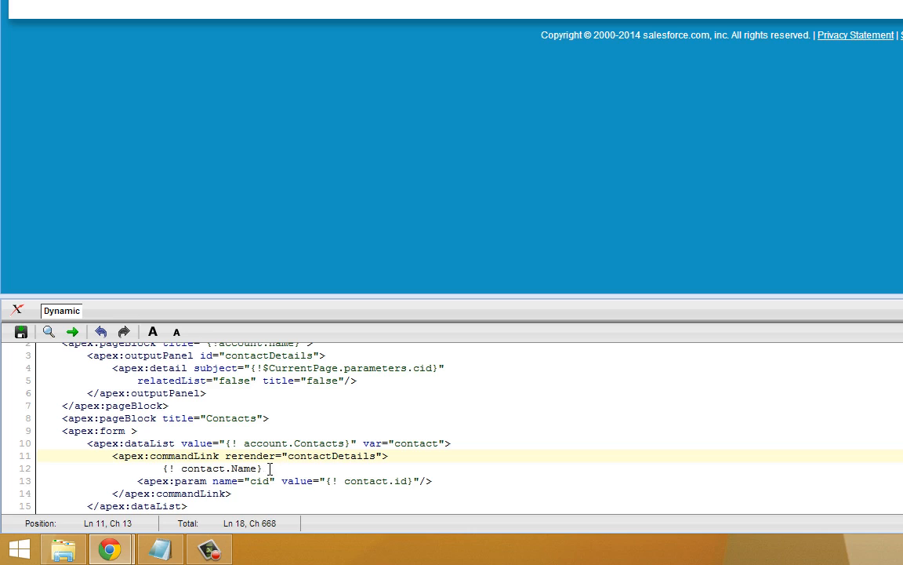
pyautogui.moveTo(184, 454)
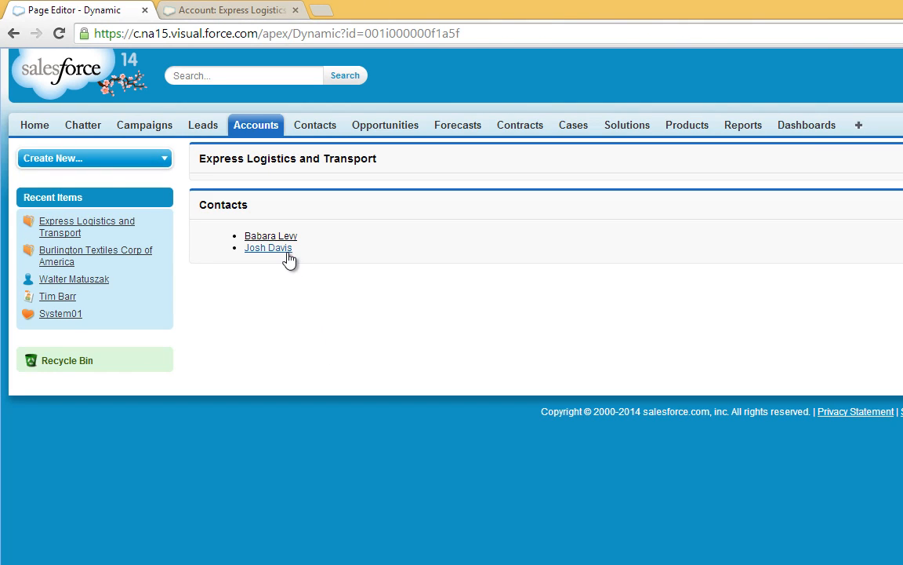
pyautogui.moveTo(294, 239)
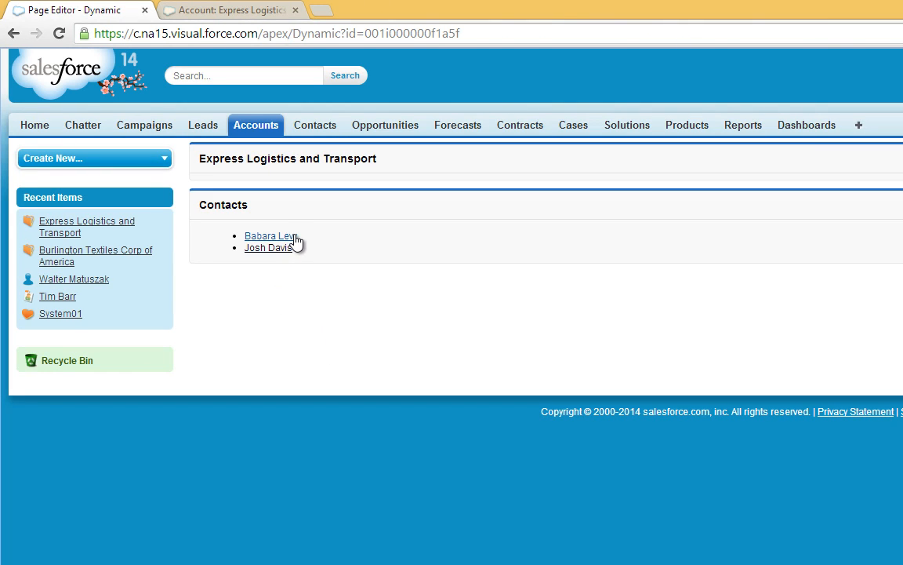
pyautogui.moveTo(361, 259)
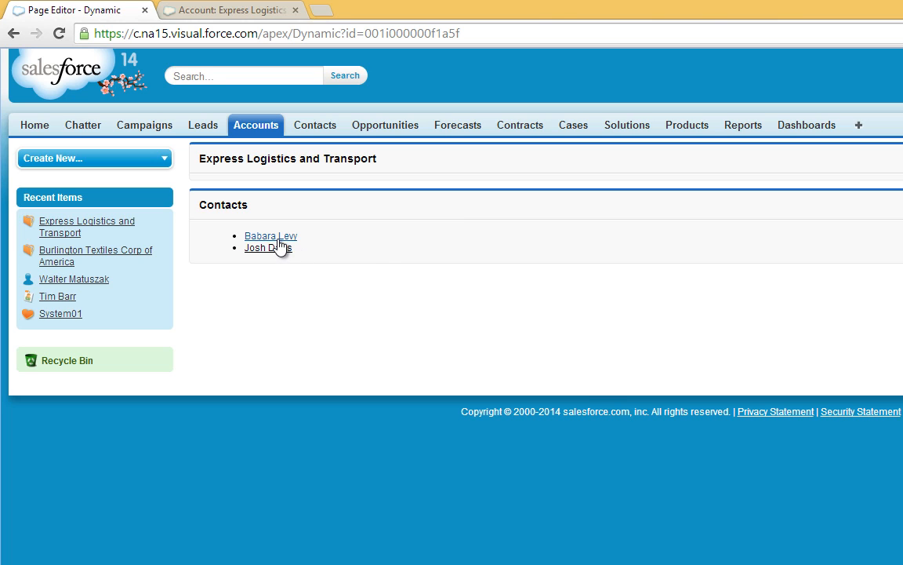
pyautogui.click(270, 236)
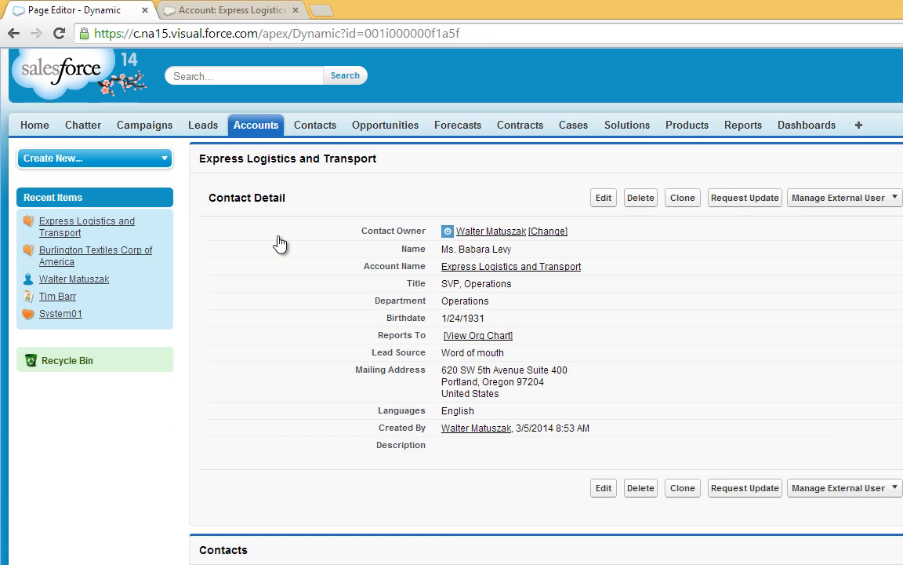
pyautogui.moveTo(151, 523)
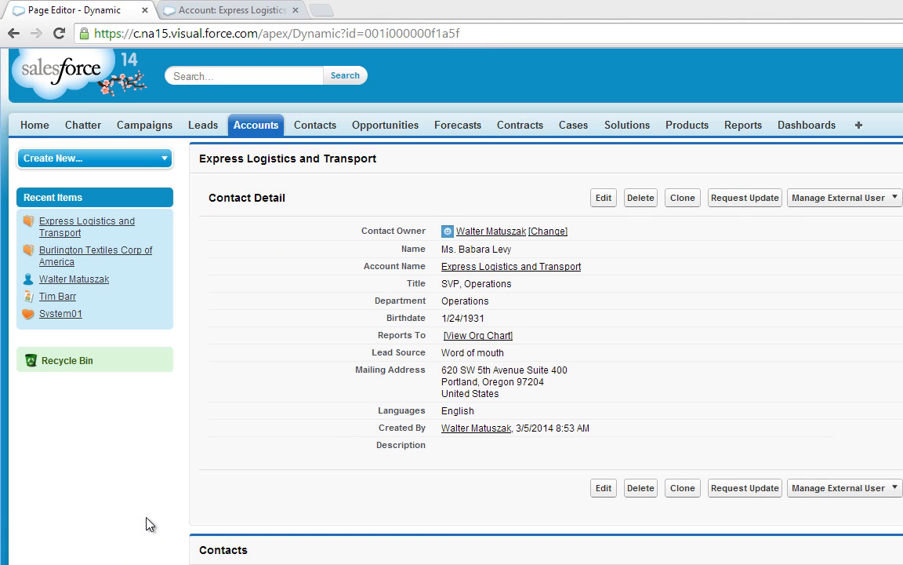
pyautogui.moveTo(240, 204)
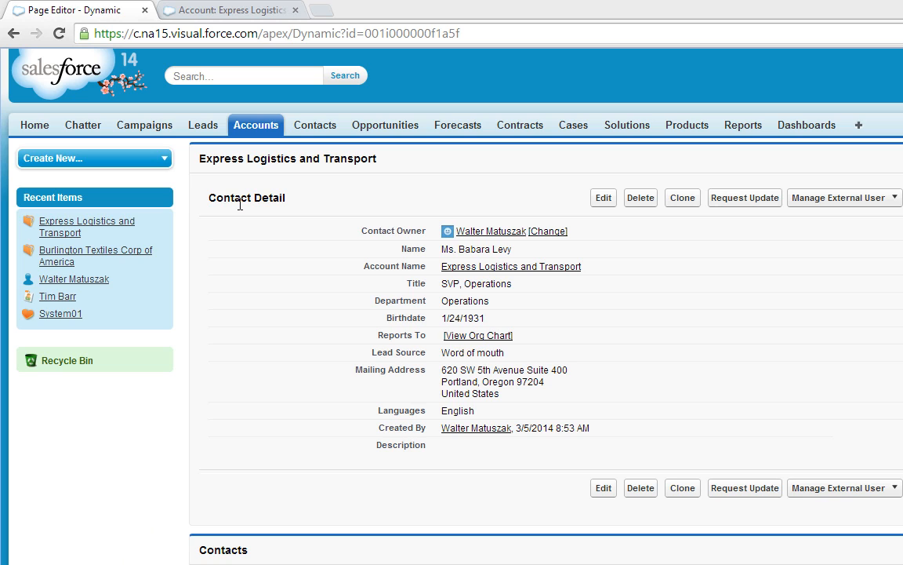
pyautogui.moveTo(418, 482)
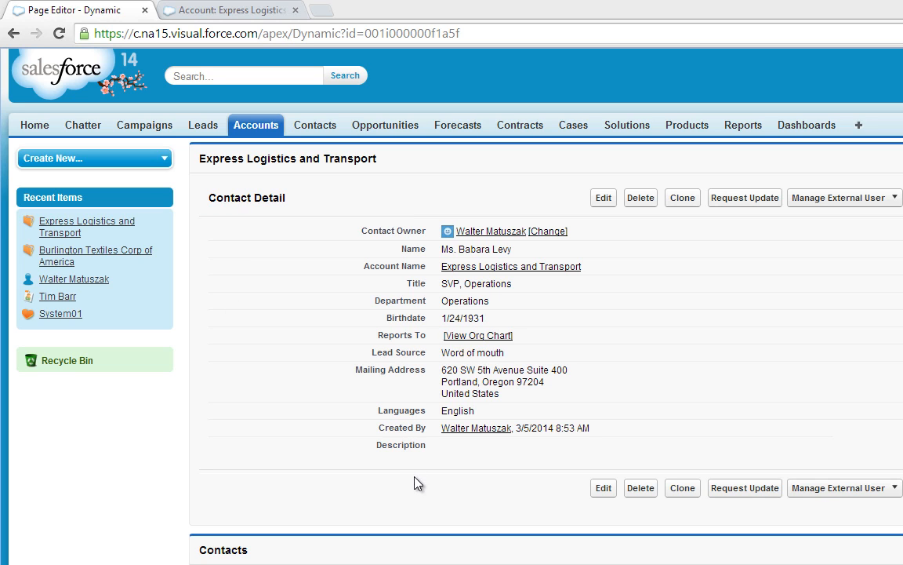
pyautogui.scroll(-3)
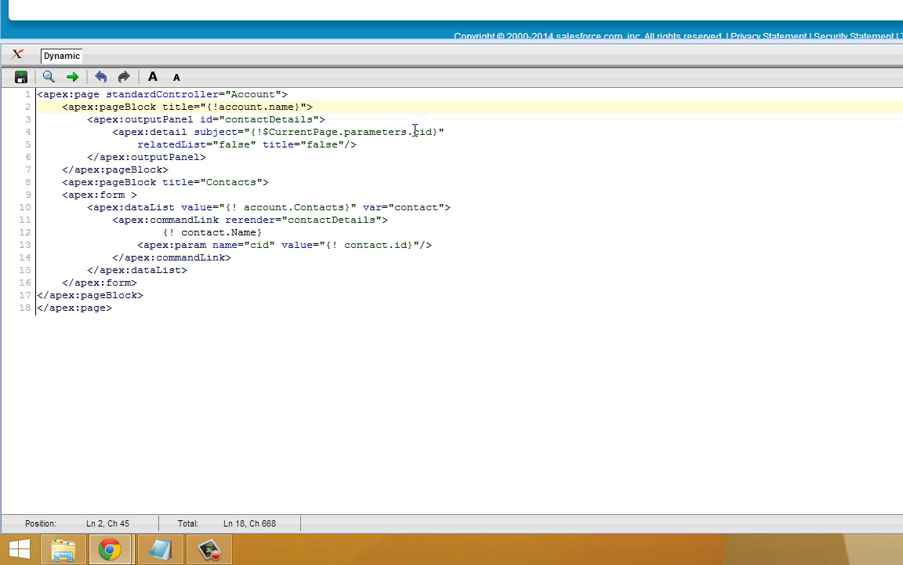
pyautogui.doubleClick(421, 131)
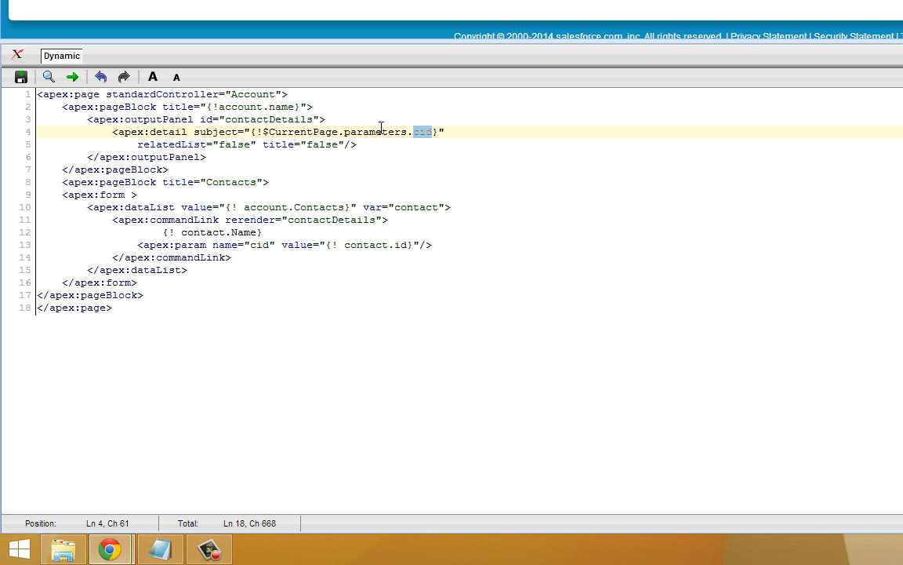
pyautogui.click(71, 76)
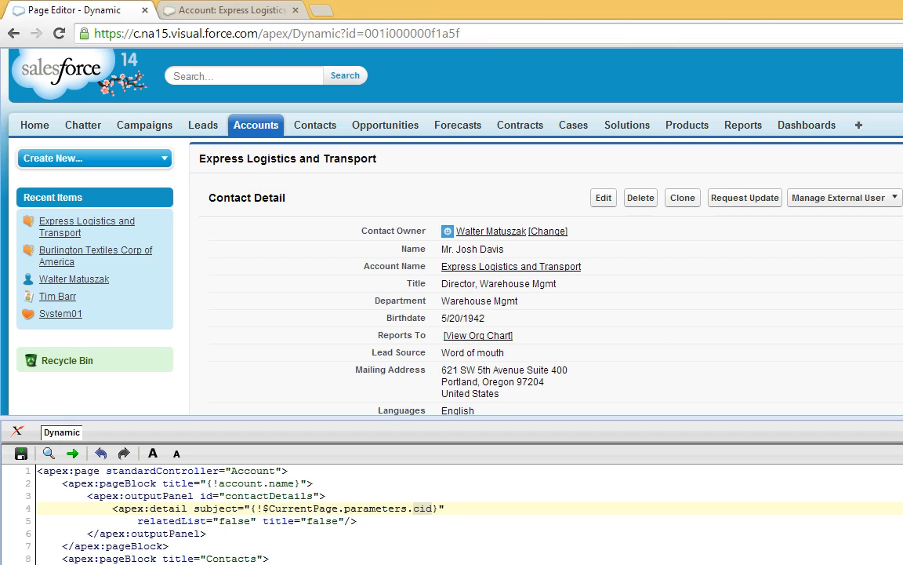
pyautogui.scroll(-3)
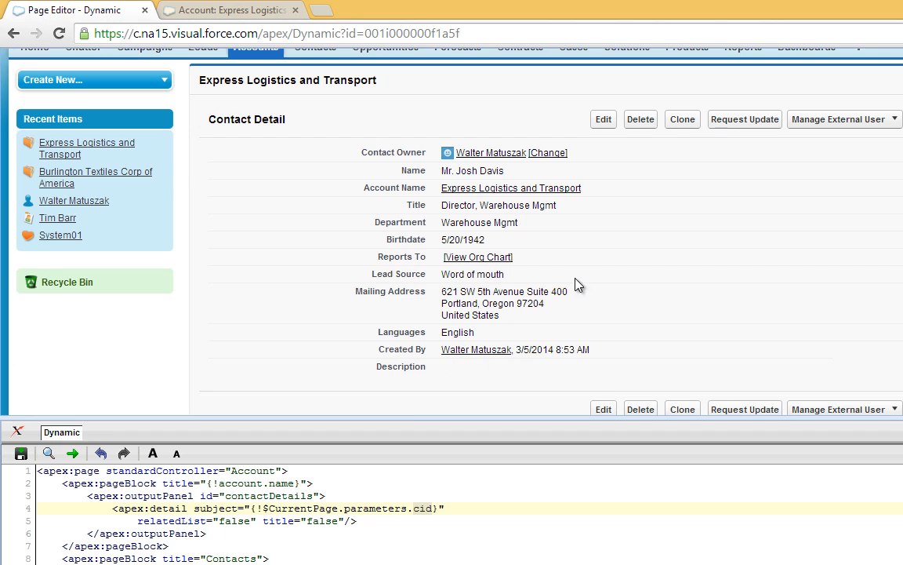